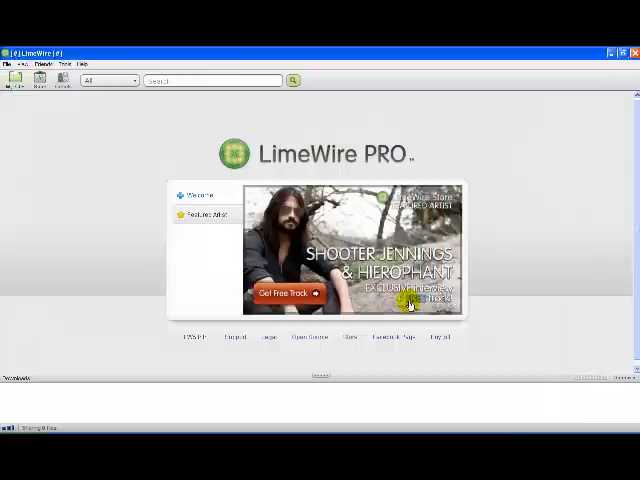
{"action": "mouse_move", "coordinate": [496, 138]}
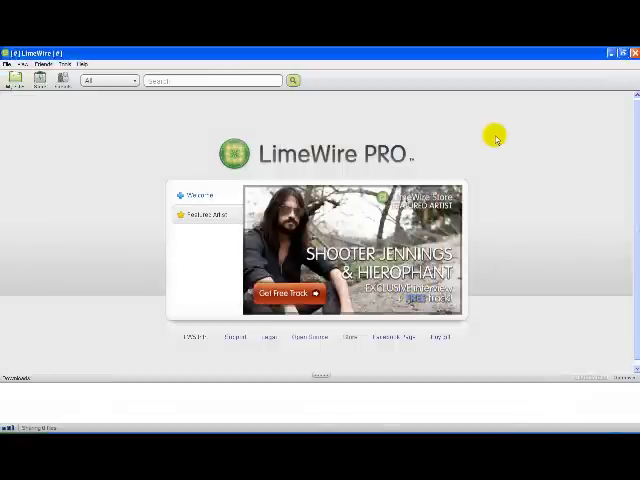
{"action": "mouse_move", "coordinate": [540, 152]}
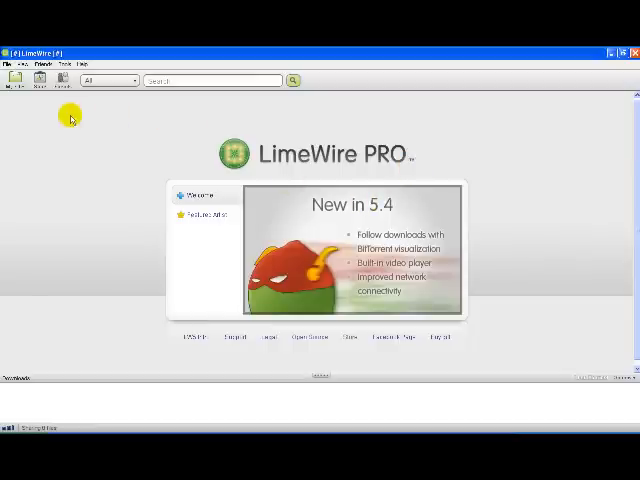
{"action": "mouse_move", "coordinate": [68, 64]}
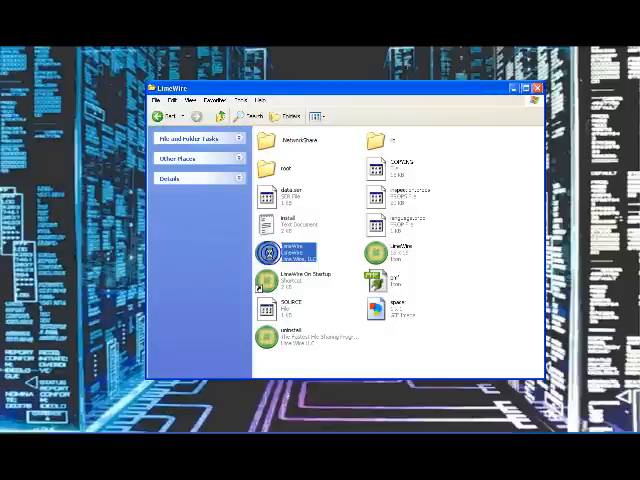
- Launch the LimeWire executable sandboxed from its program folder
{"action": "right_click", "coordinate": [278, 252]}
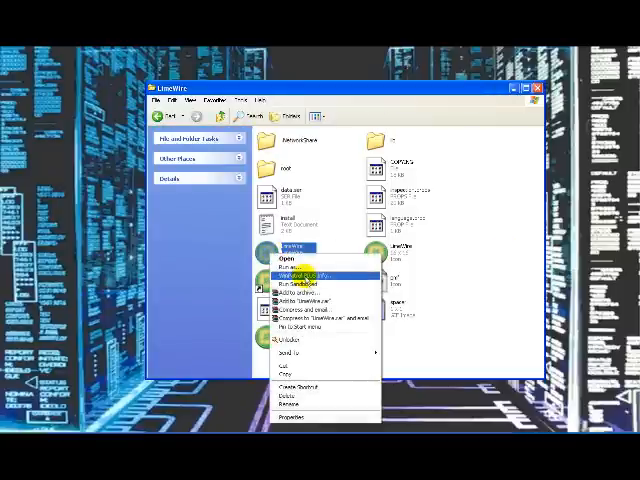
{"action": "mouse_move", "coordinate": [300, 292]}
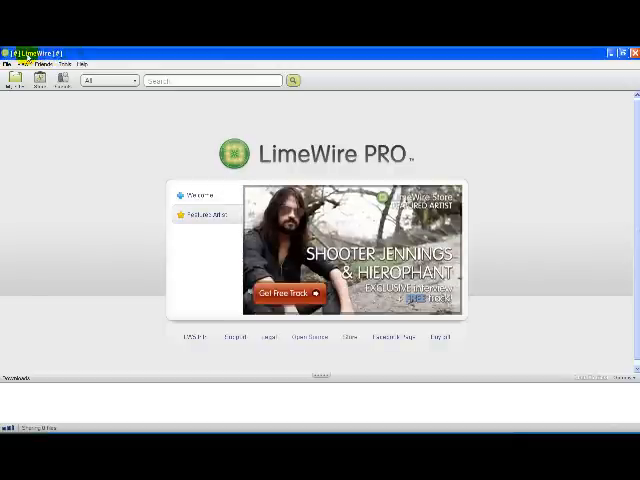
{"action": "mouse_move", "coordinate": [212, 80]}
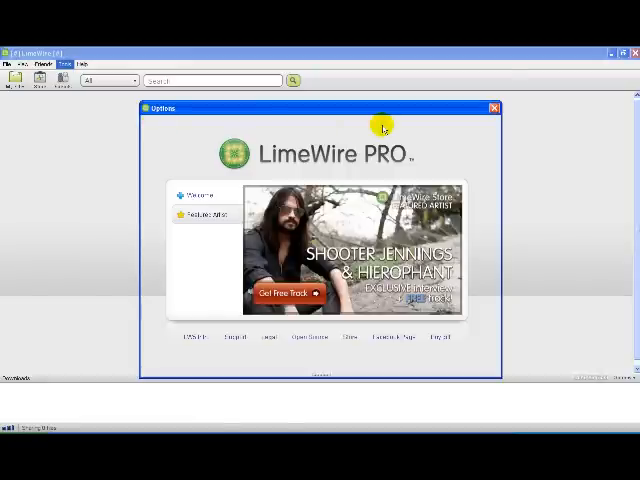
{"action": "mouse_move", "coordinate": [396, 132]}
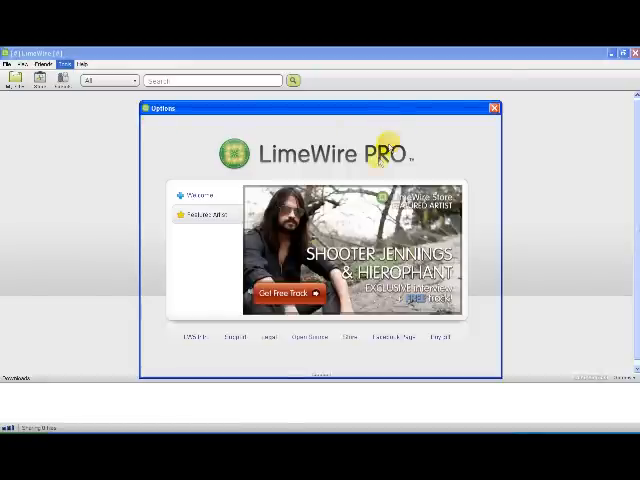
- Bring up the LimeWire PRO Options window from the Tools menu
{"action": "left_click", "coordinate": [232, 128]}
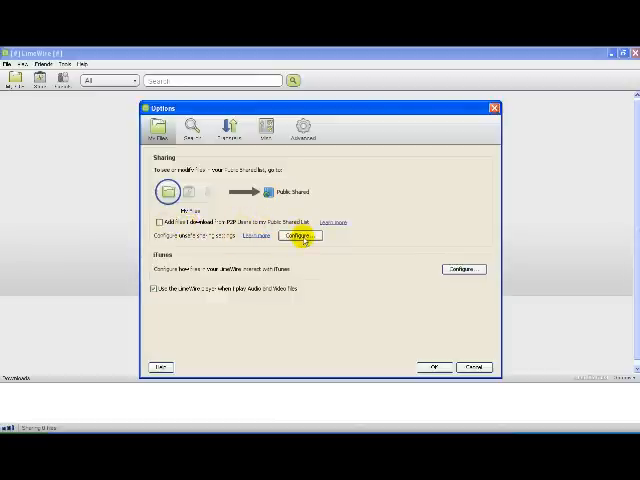
{"action": "mouse_move", "coordinate": [240, 236]}
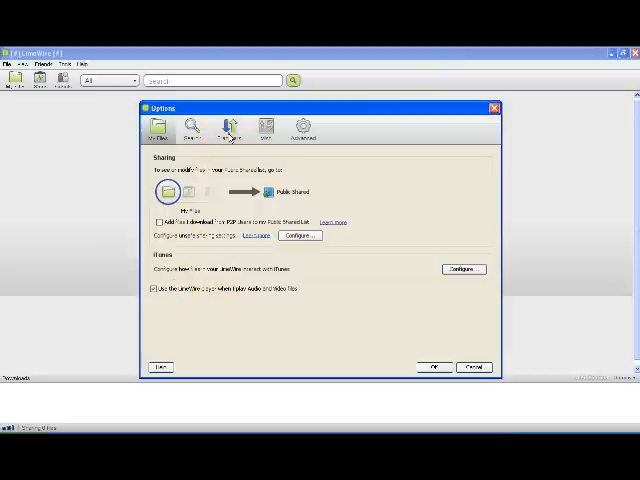
- In Downloads settings, keep all downloads in one folder and browse for a new one
{"action": "left_click", "coordinate": [230, 126]}
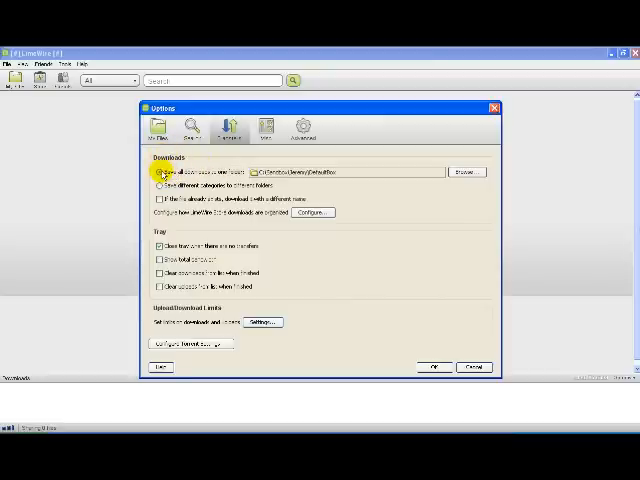
{"action": "left_click", "coordinate": [160, 172]}
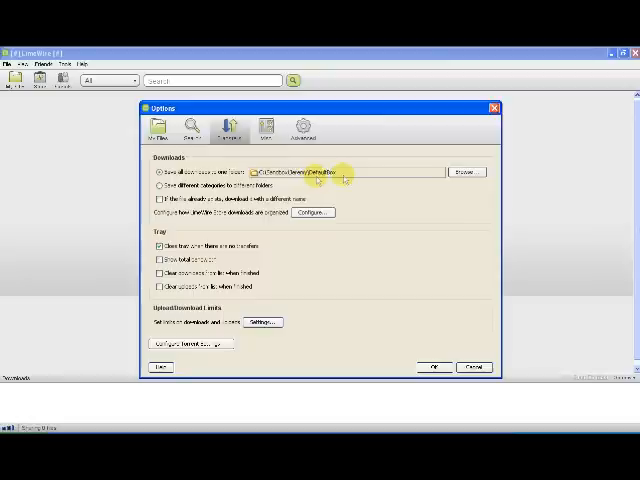
{"action": "mouse_move", "coordinate": [484, 224]}
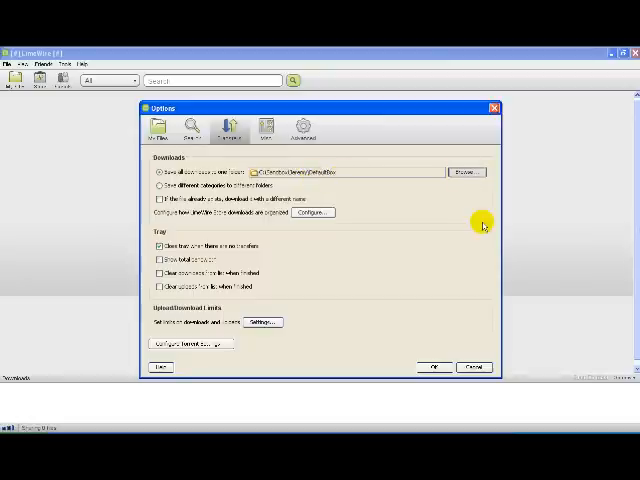
{"action": "left_click", "coordinate": [464, 172]}
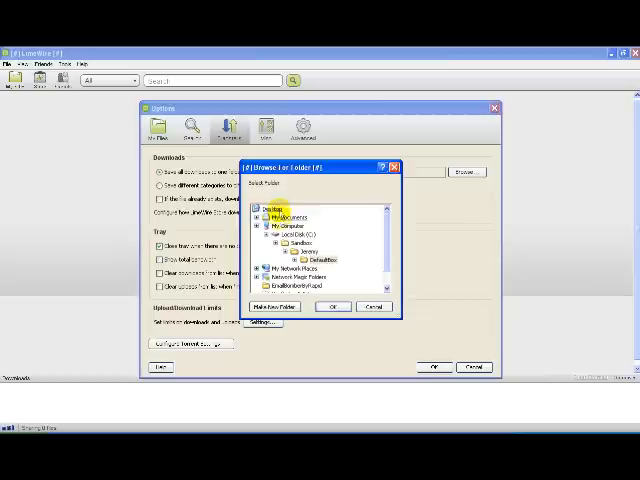
- Set the download save folder to the Sandbox DefaultBox folder and confirm it
{"action": "scroll", "scroll_direction": "down", "scroll_amount": 3}
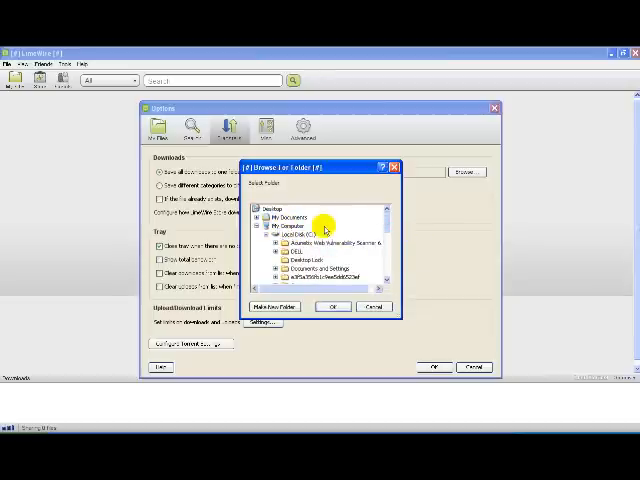
{"action": "left_click", "coordinate": [316, 232]}
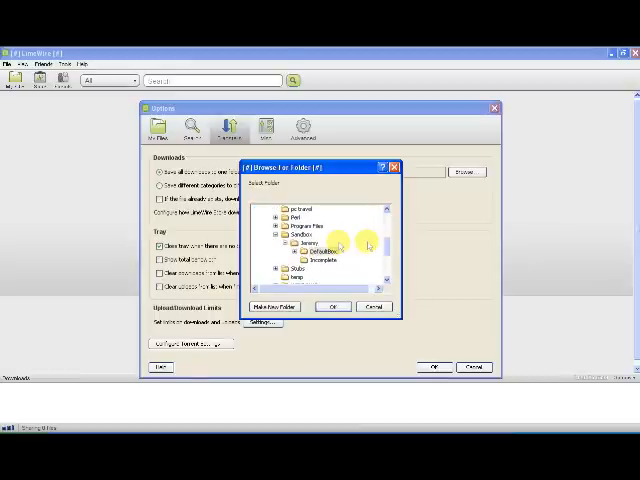
{"action": "left_click", "coordinate": [294, 234]}
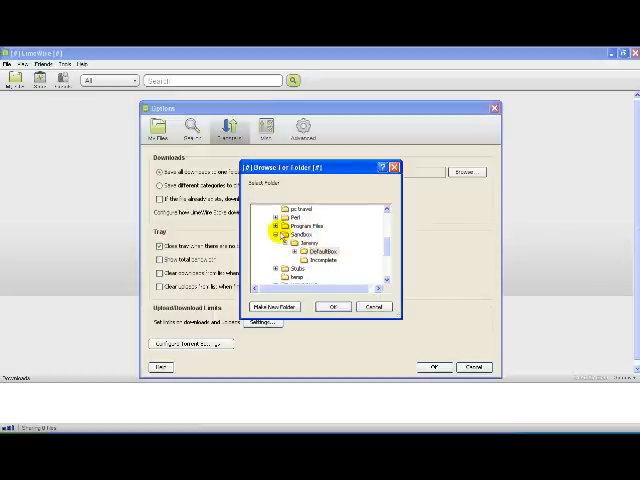
{"action": "left_click", "coordinate": [296, 238]}
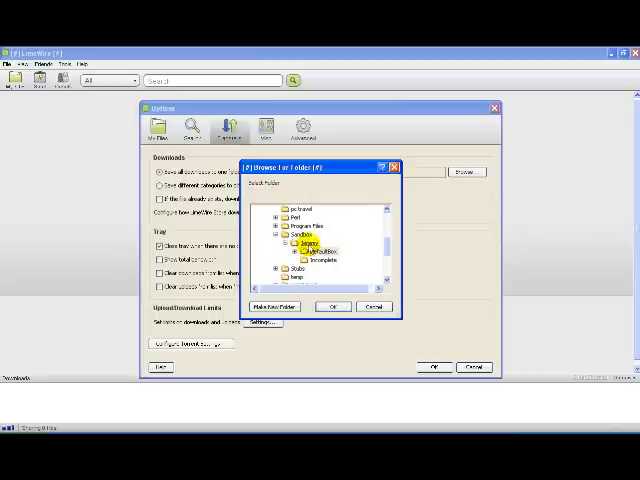
{"action": "left_click", "coordinate": [318, 252]}
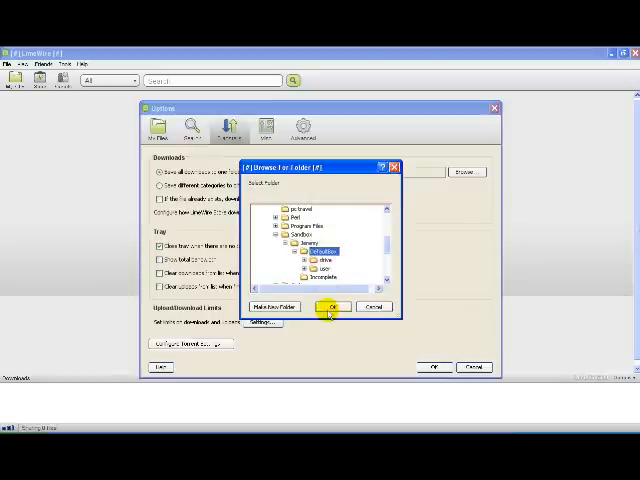
{"action": "left_click", "coordinate": [332, 308]}
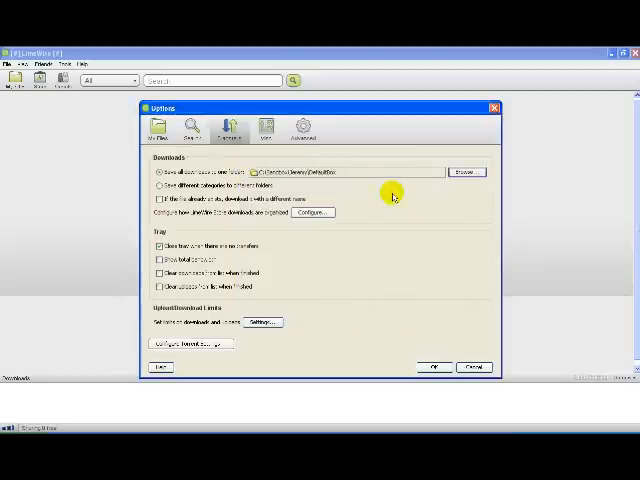
{"action": "mouse_move", "coordinate": [300, 186]}
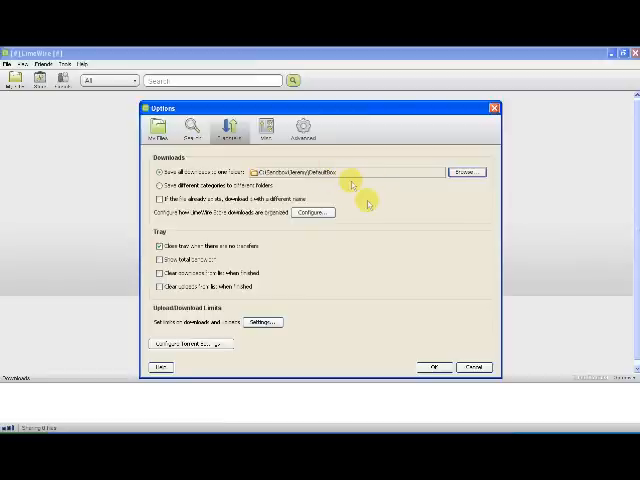
{"action": "mouse_move", "coordinate": [324, 192]}
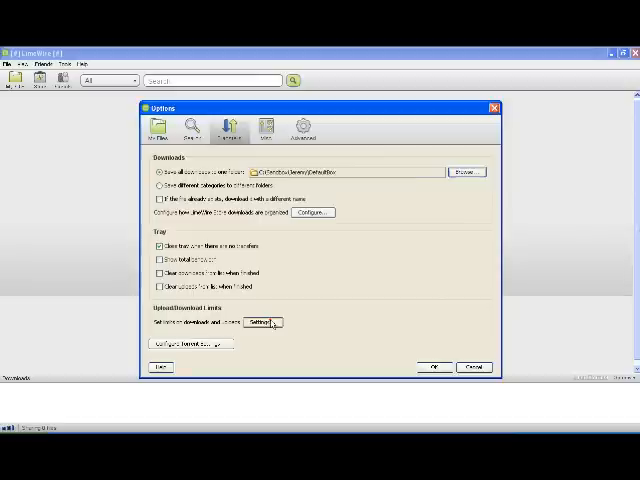
- Configure the upload limit under Upload/Download Limits
{"action": "left_click", "coordinate": [260, 322]}
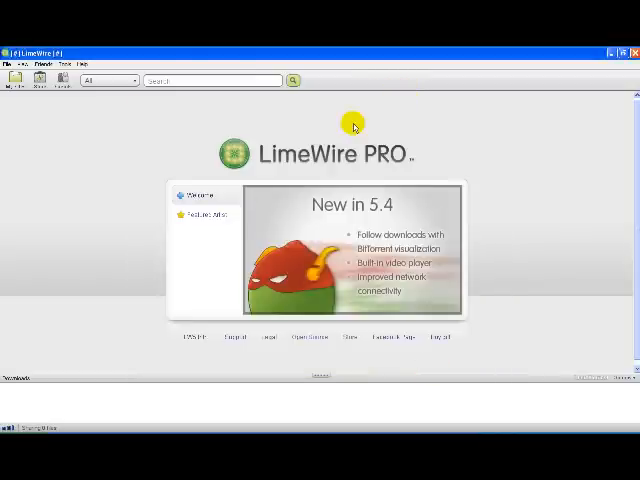
{"action": "mouse_move", "coordinate": [84, 104]}
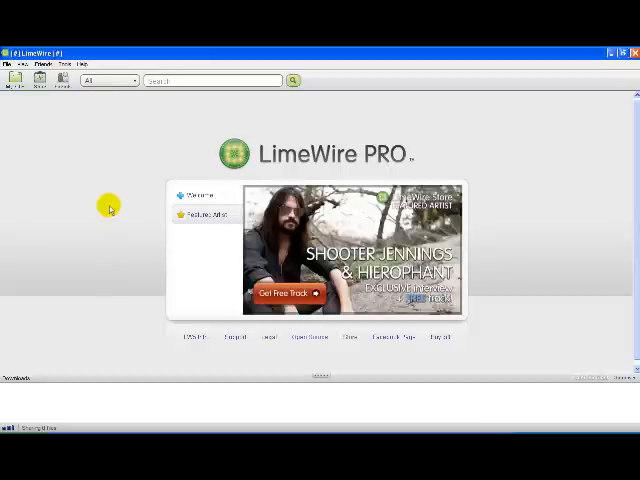
{"action": "mouse_move", "coordinate": [86, 296]}
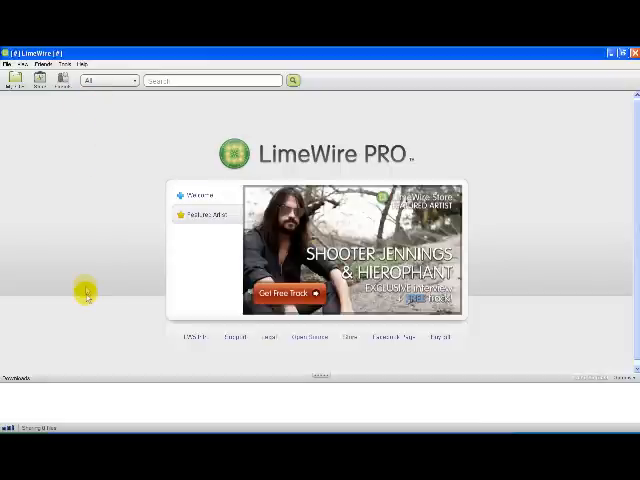
{"action": "mouse_move", "coordinate": [30, 418]}
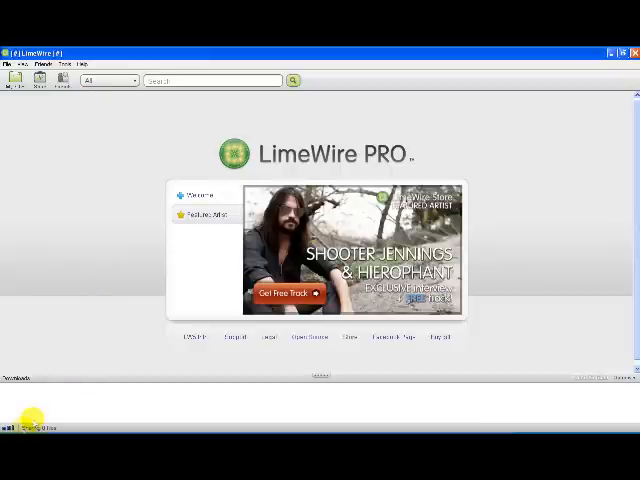